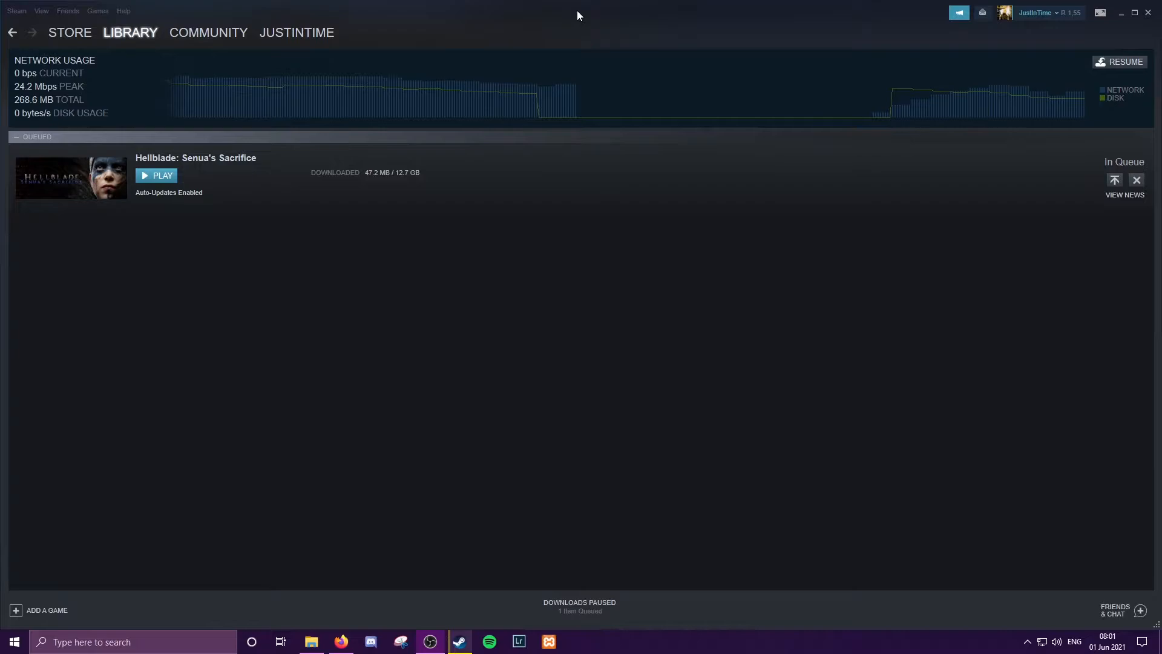
Step: Resume the paused Hellblade: Senua's Sacrifice download from the Library downloads page
click(1124, 62)
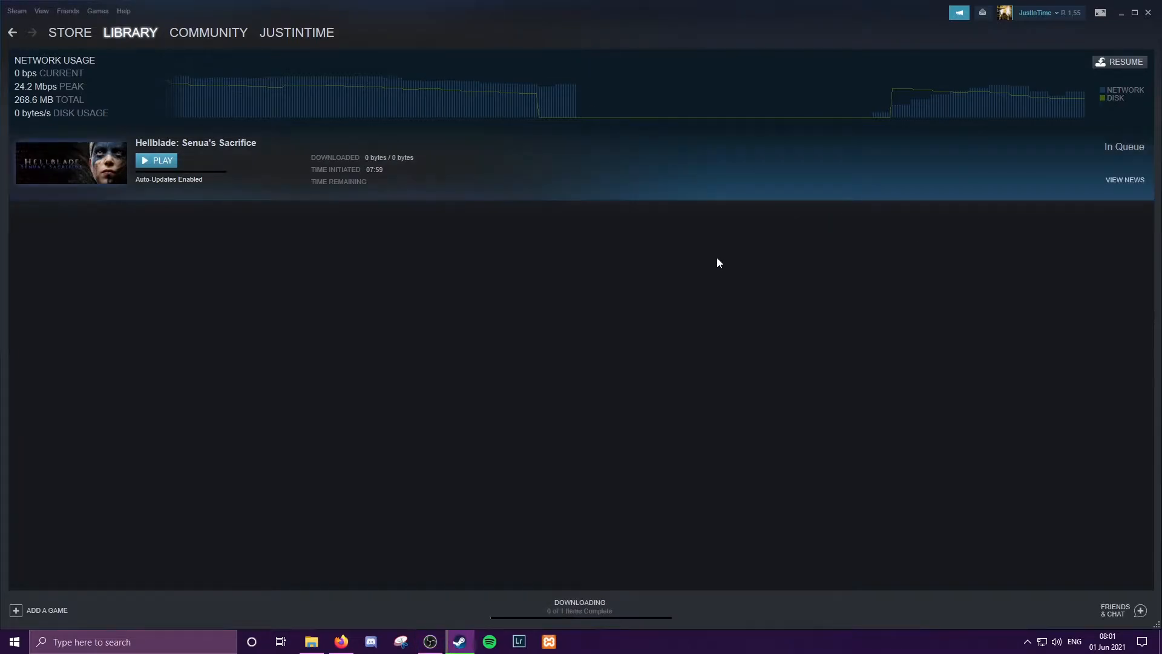
click(1124, 62)
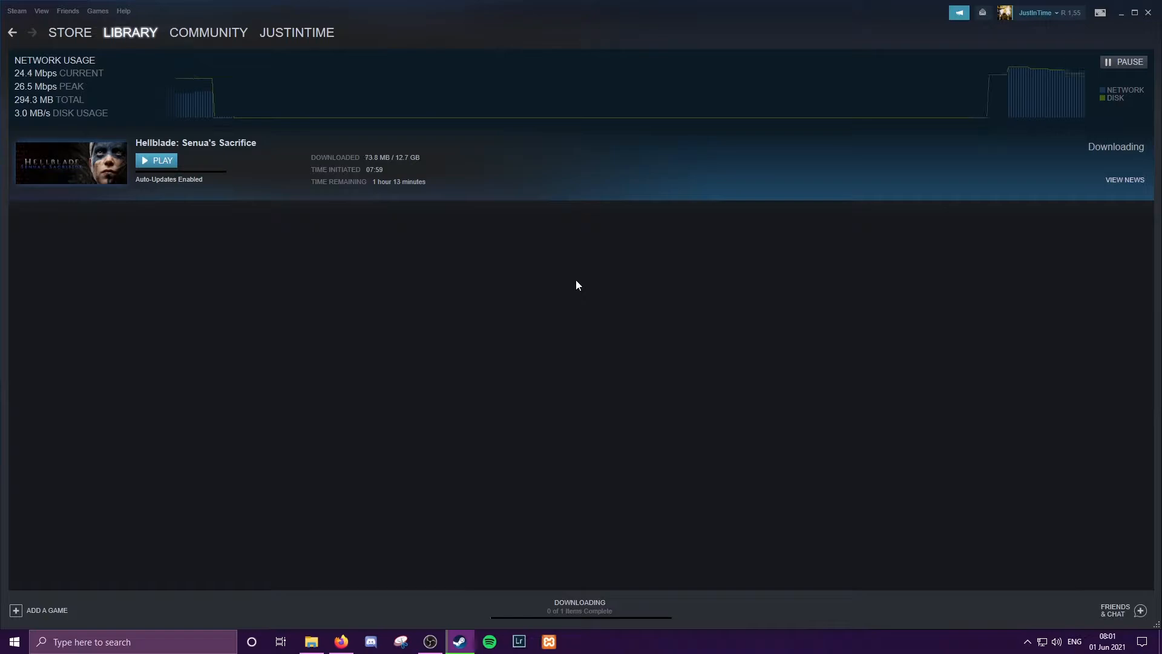
mouse_move(502, 292)
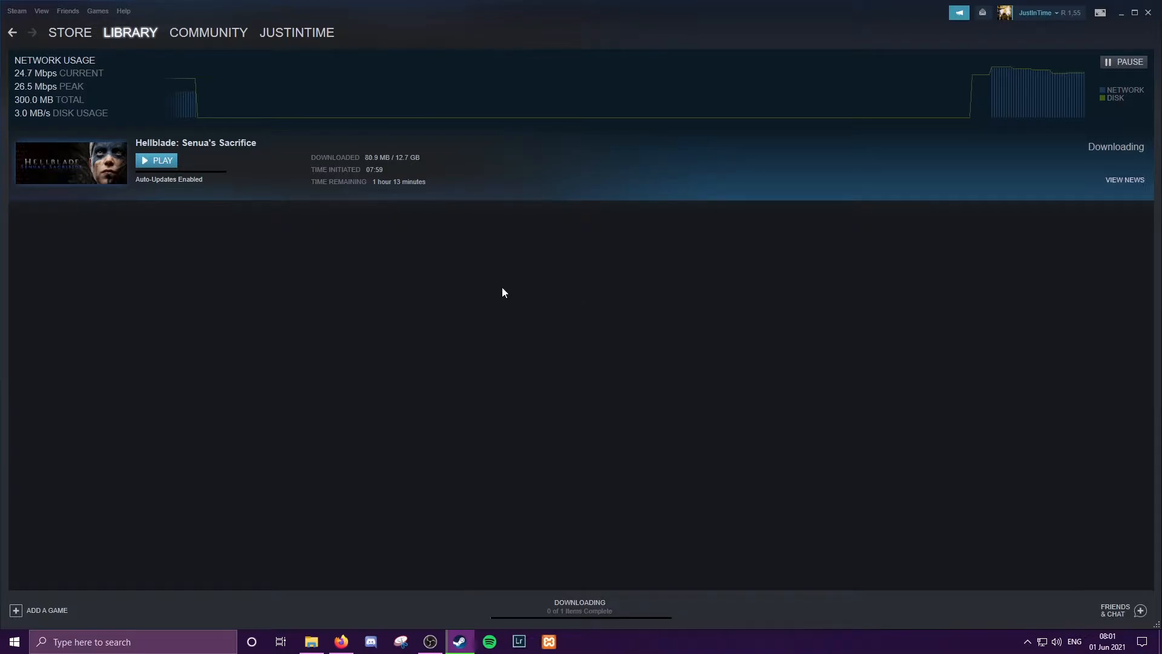
mouse_move(292, 270)
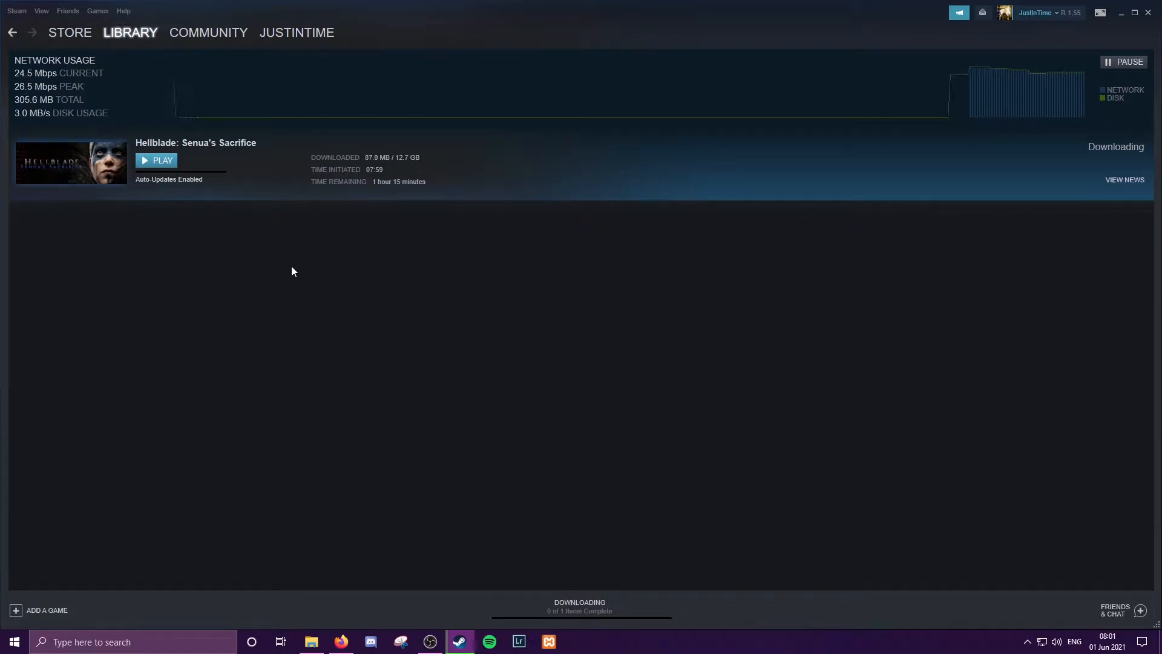
mouse_move(298, 292)
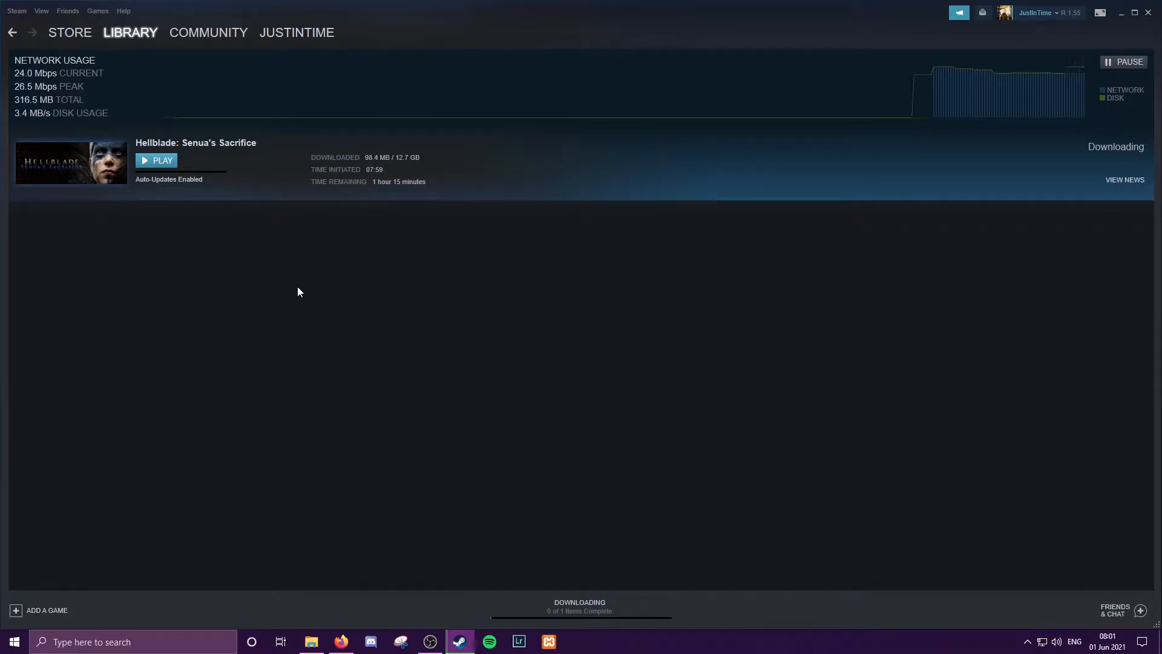
mouse_move(267, 242)
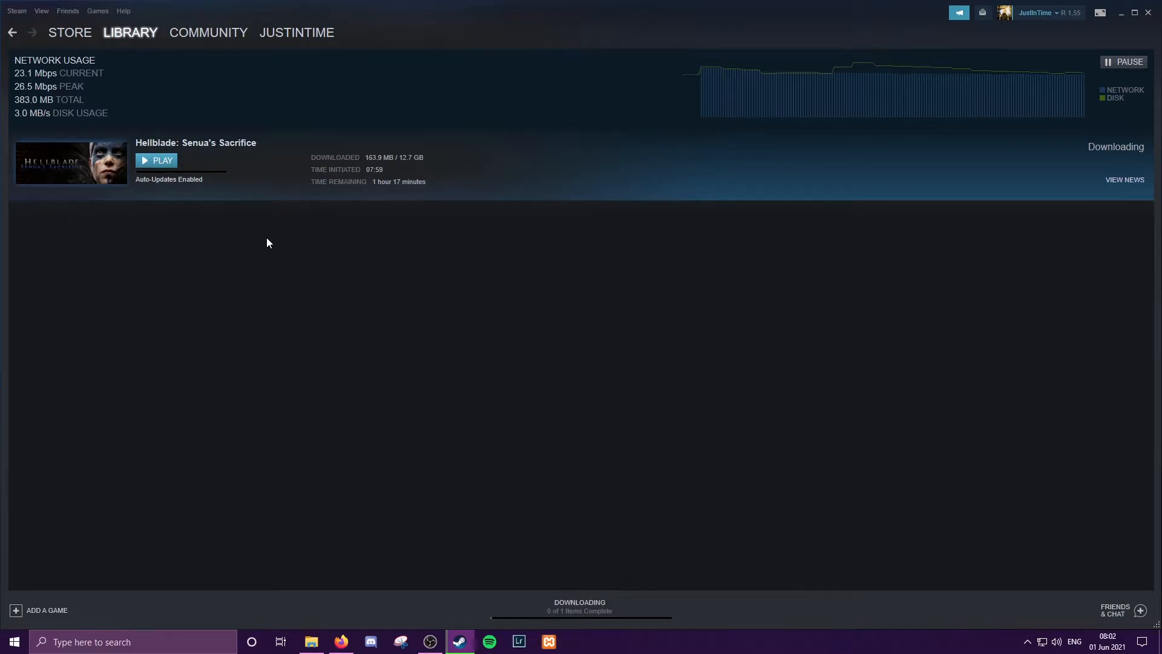
mouse_move(227, 231)
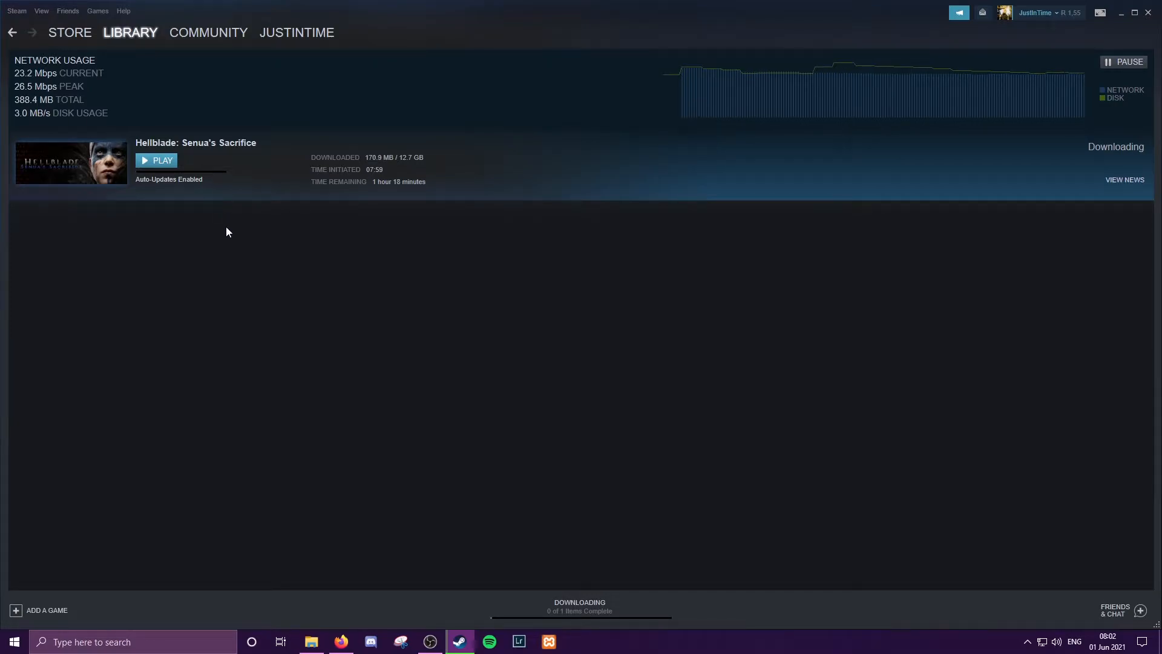
Step: In Settings > Downloads, enable 'Limit bandwidth to' ready for a kbps value
click(15, 11)
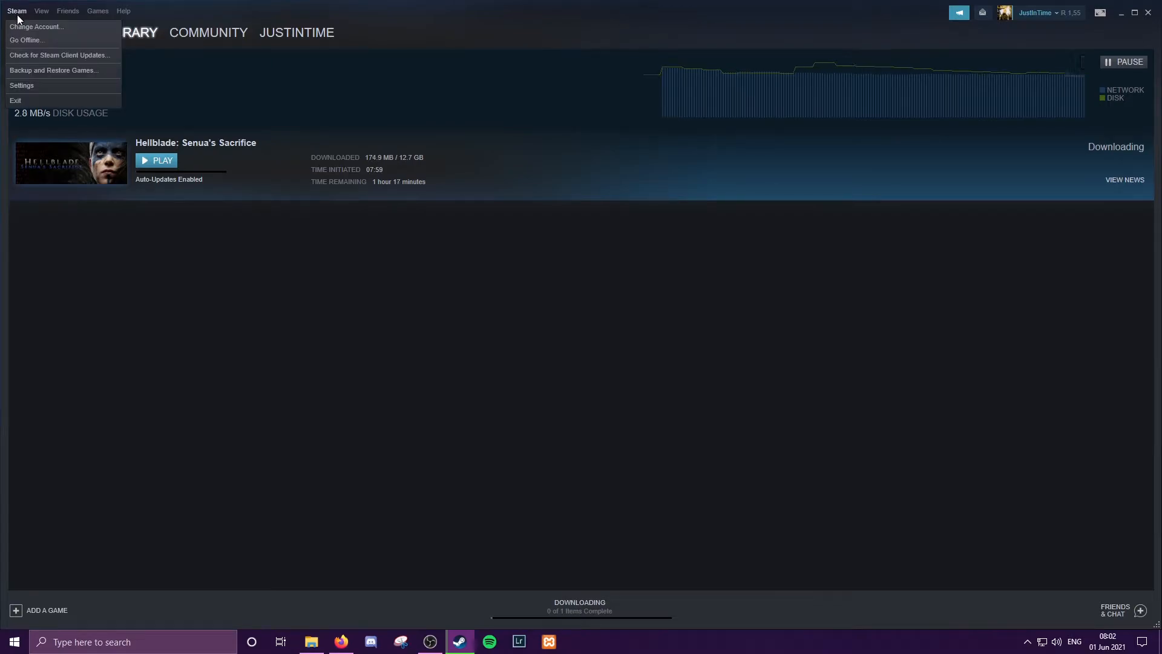
click(21, 86)
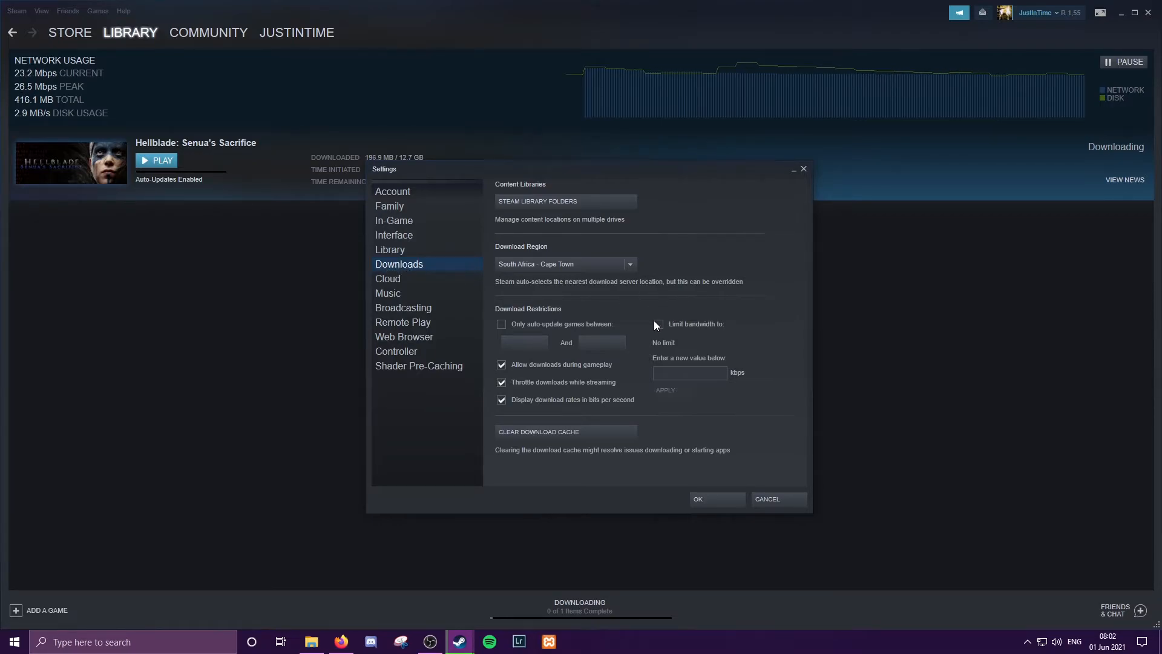
click(656, 325)
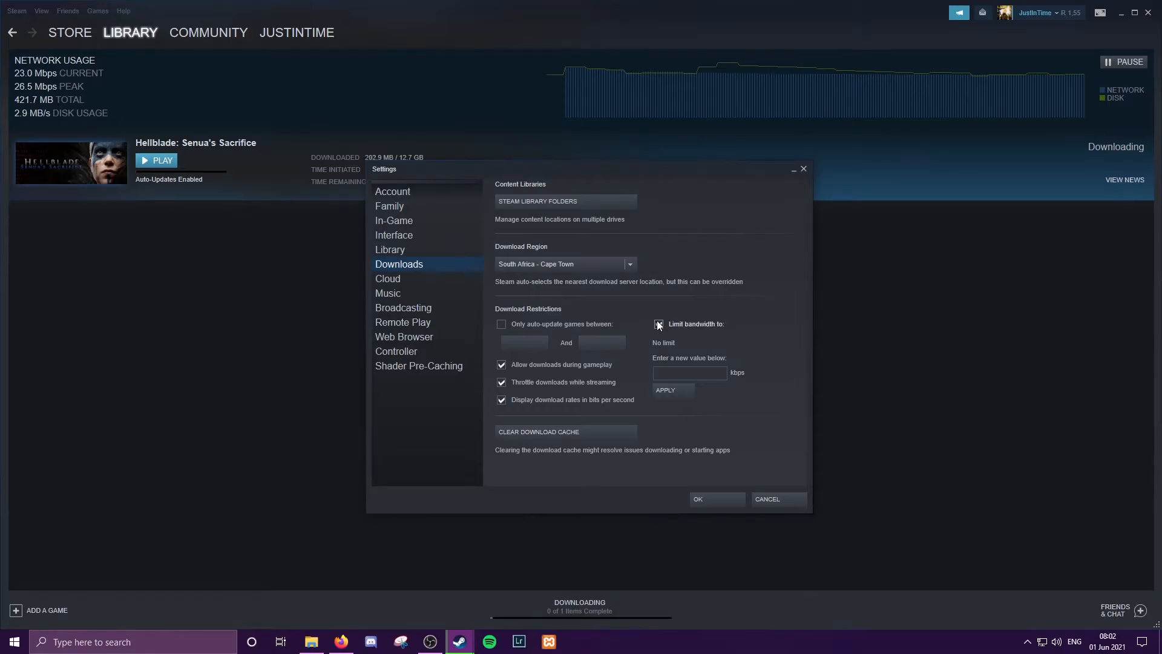
click(656, 324)
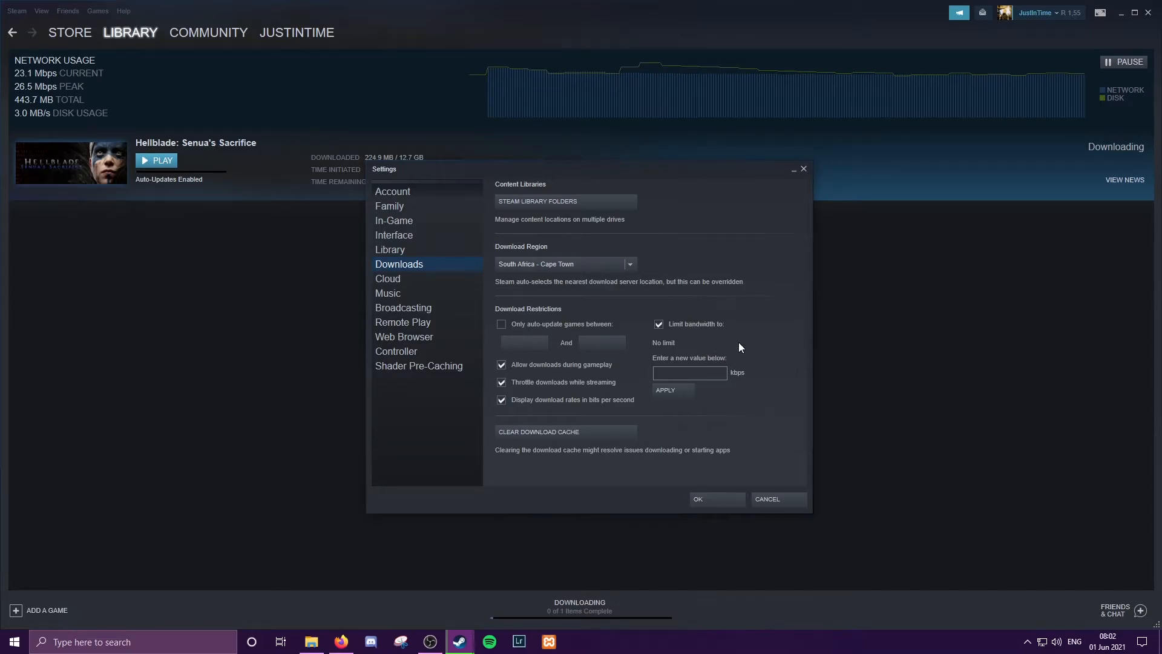
click(689, 373)
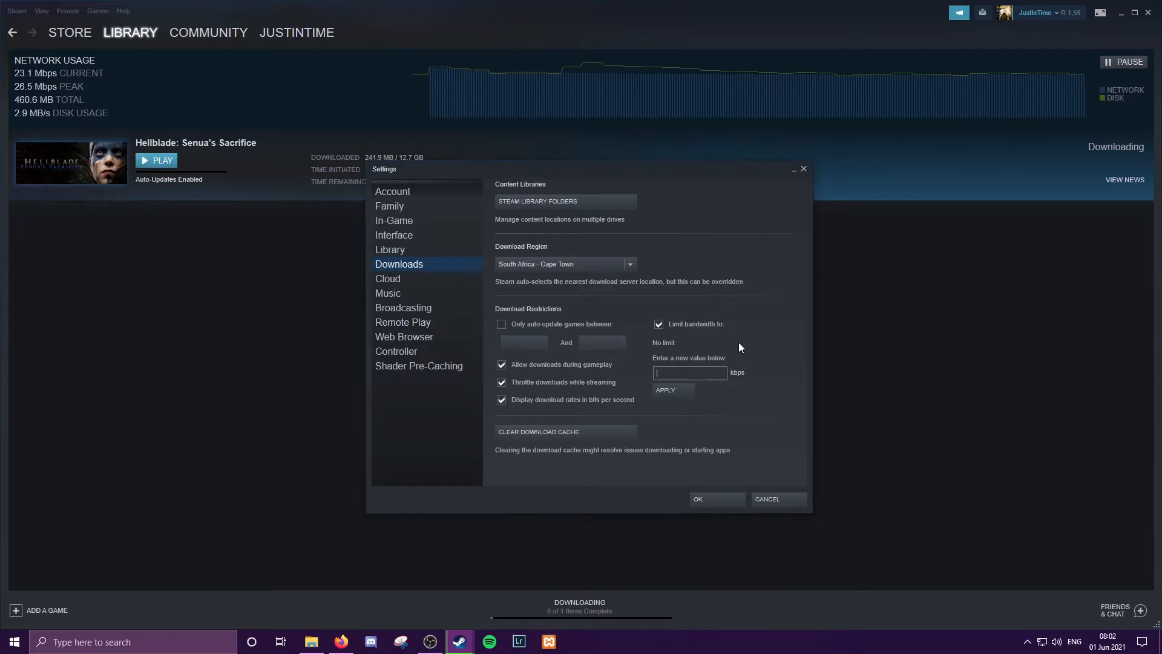
Step: Enter 10000 kbps as the bandwidth limit, apply it and confirm the settings
text(1000)
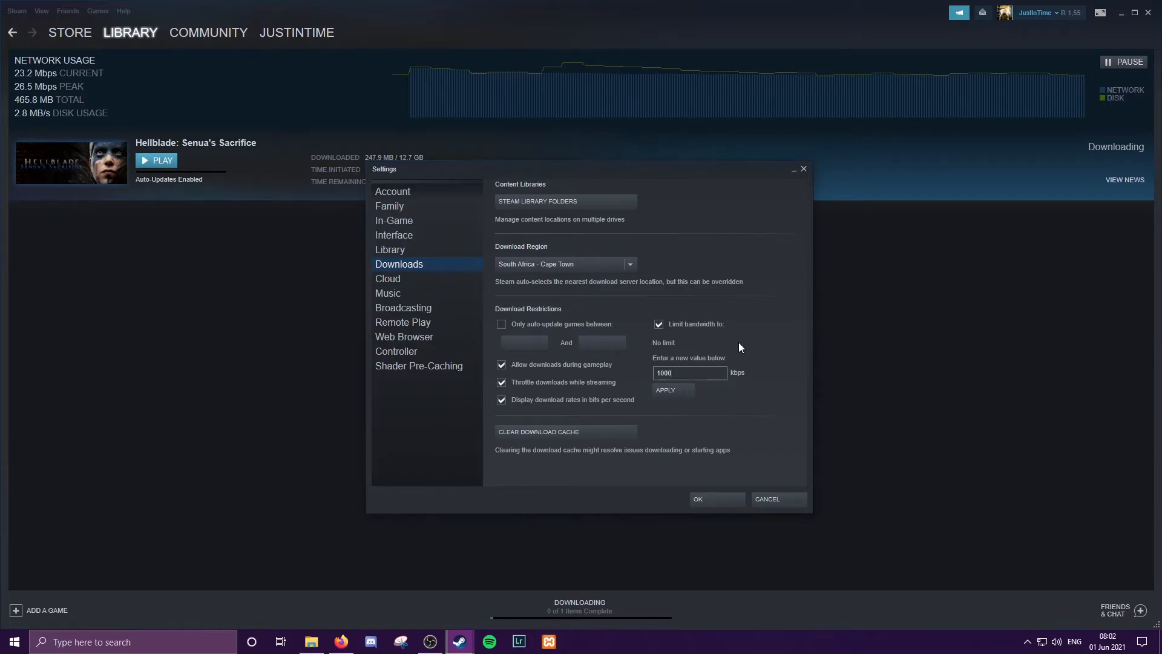
text(0)
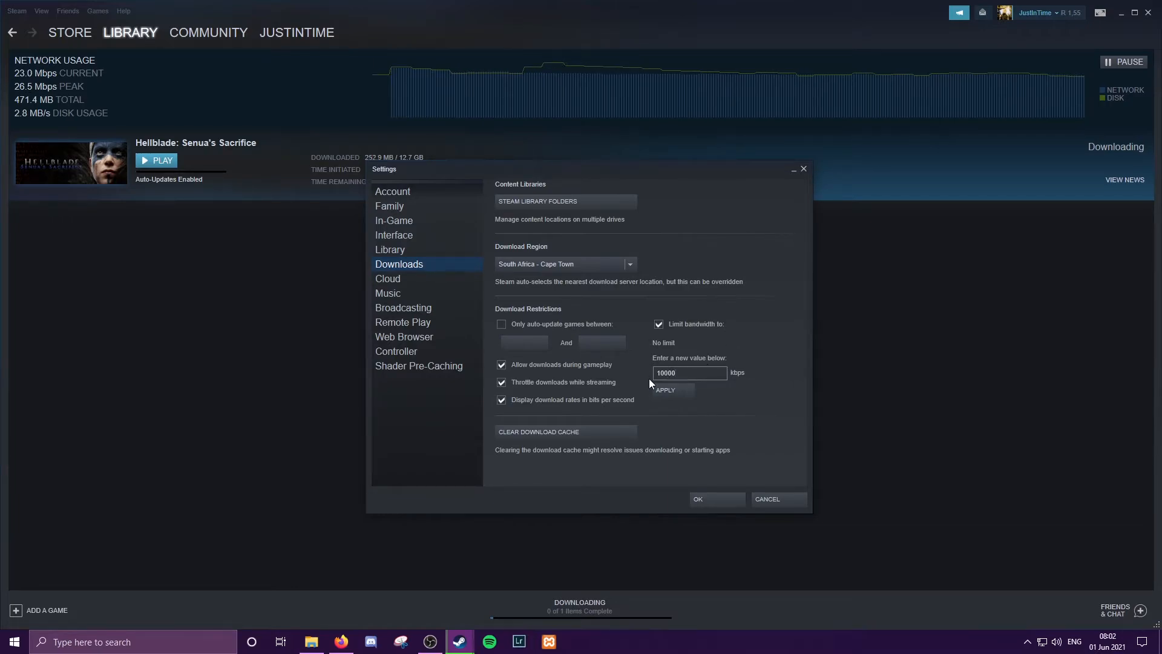
click(665, 389)
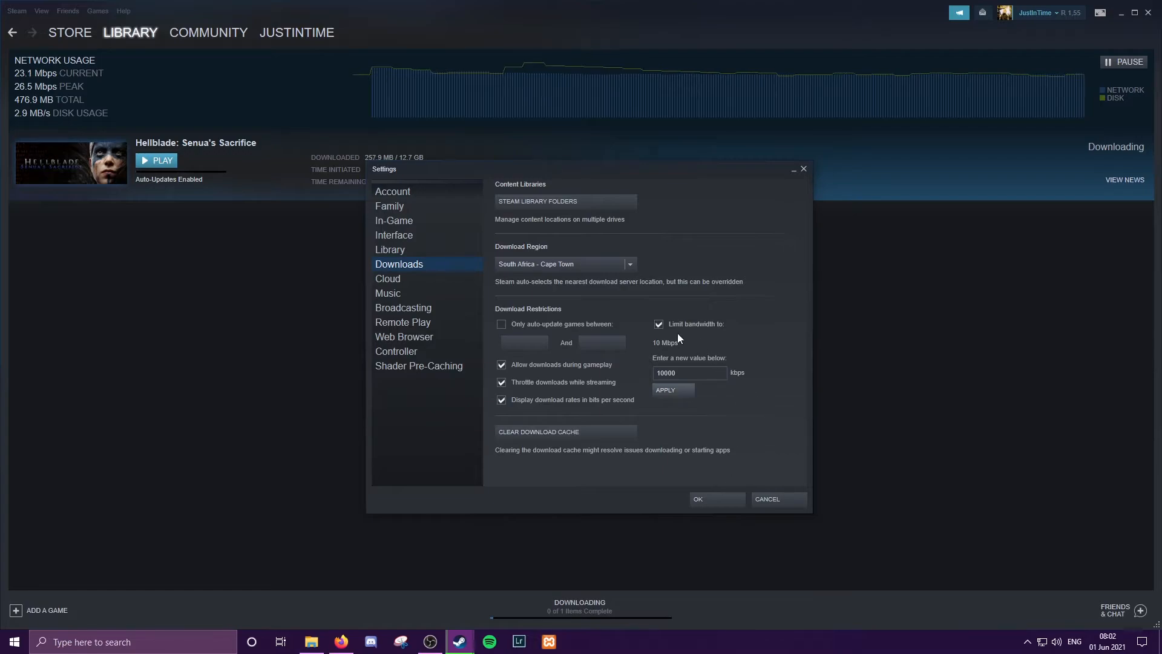
mouse_move(666, 352)
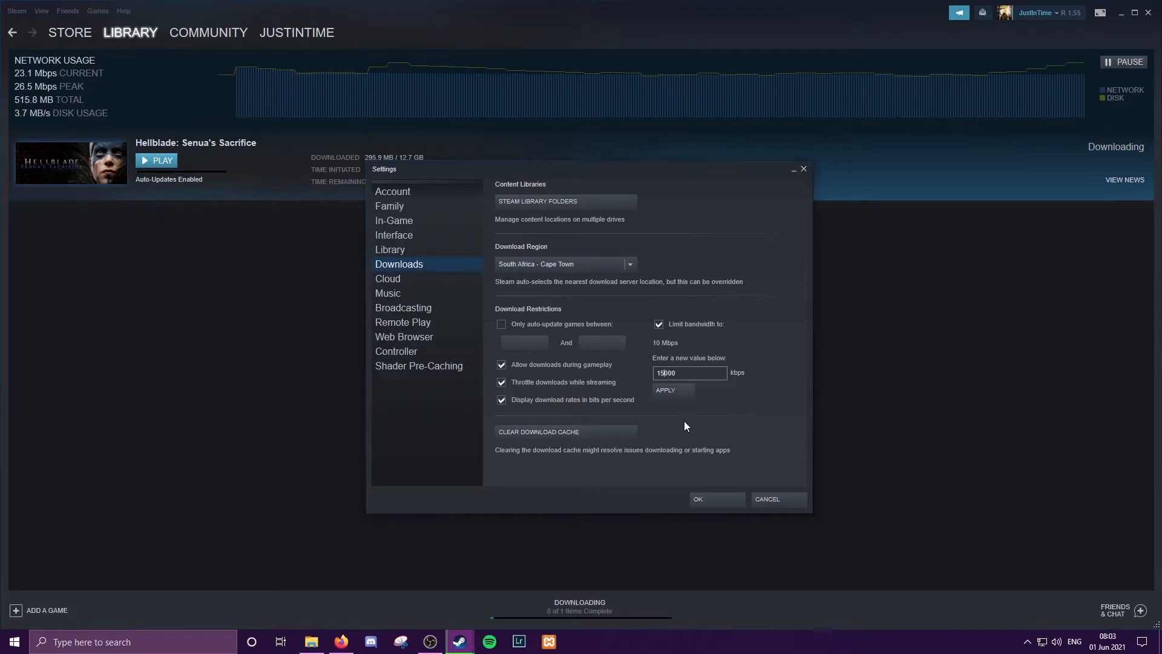
click(665, 389)
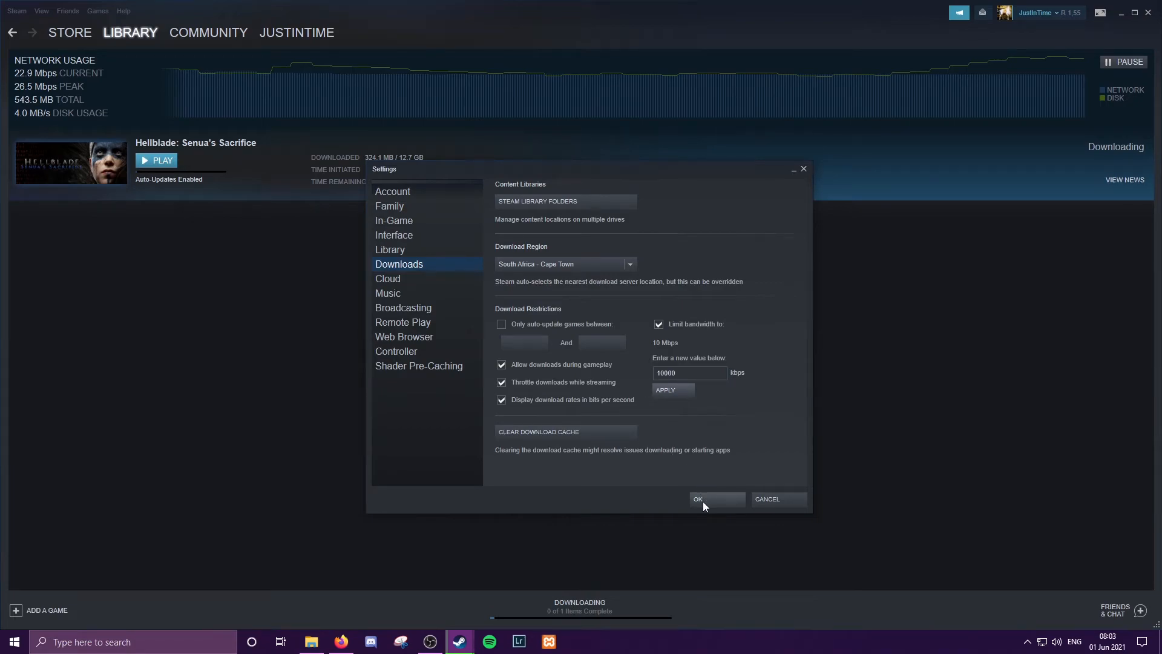
click(698, 499)
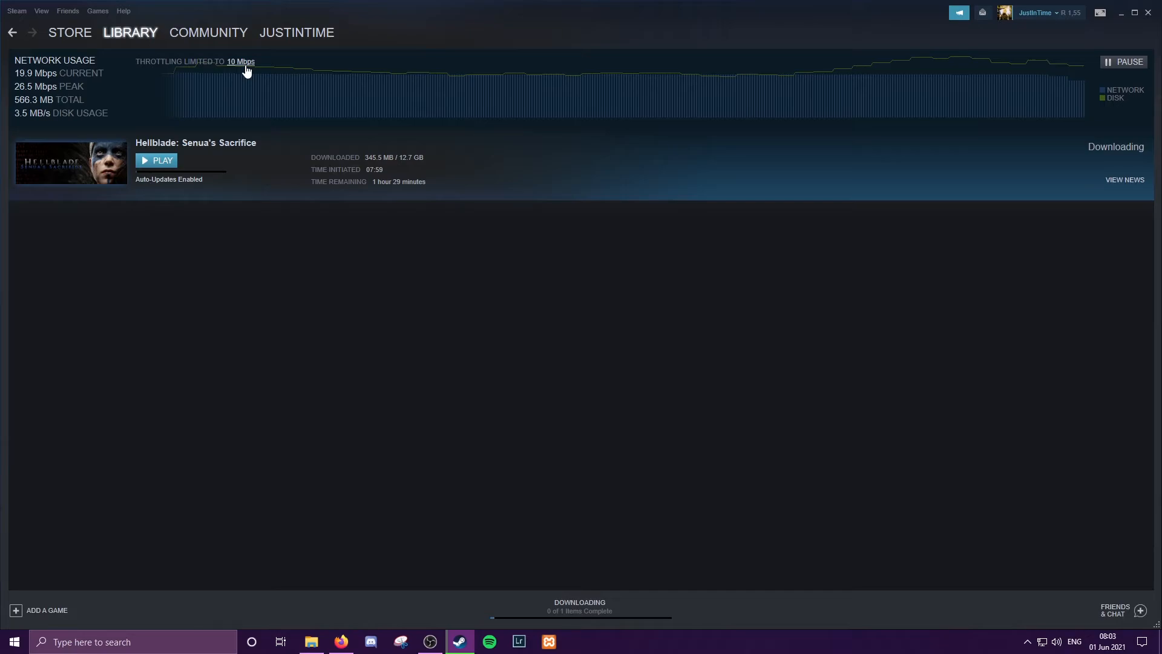
mouse_move(18, 73)
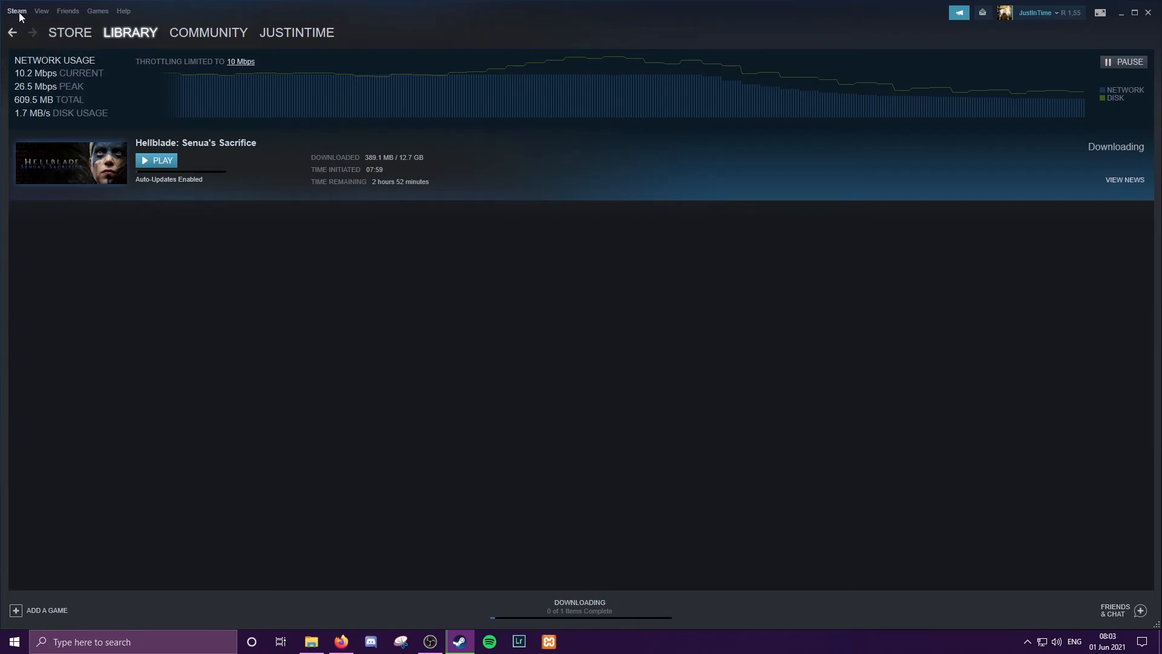
mouse_move(311, 362)
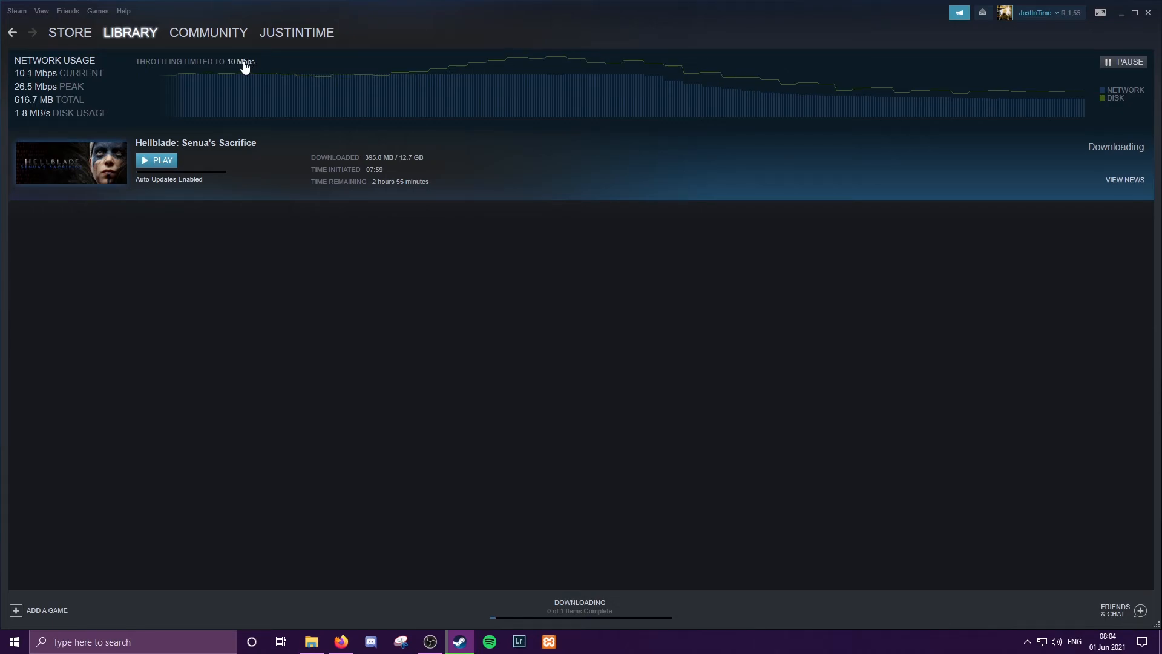
Step: Untick 'Limit bandwidth to' in Downloads settings and confirm to restore full speed
click(239, 62)
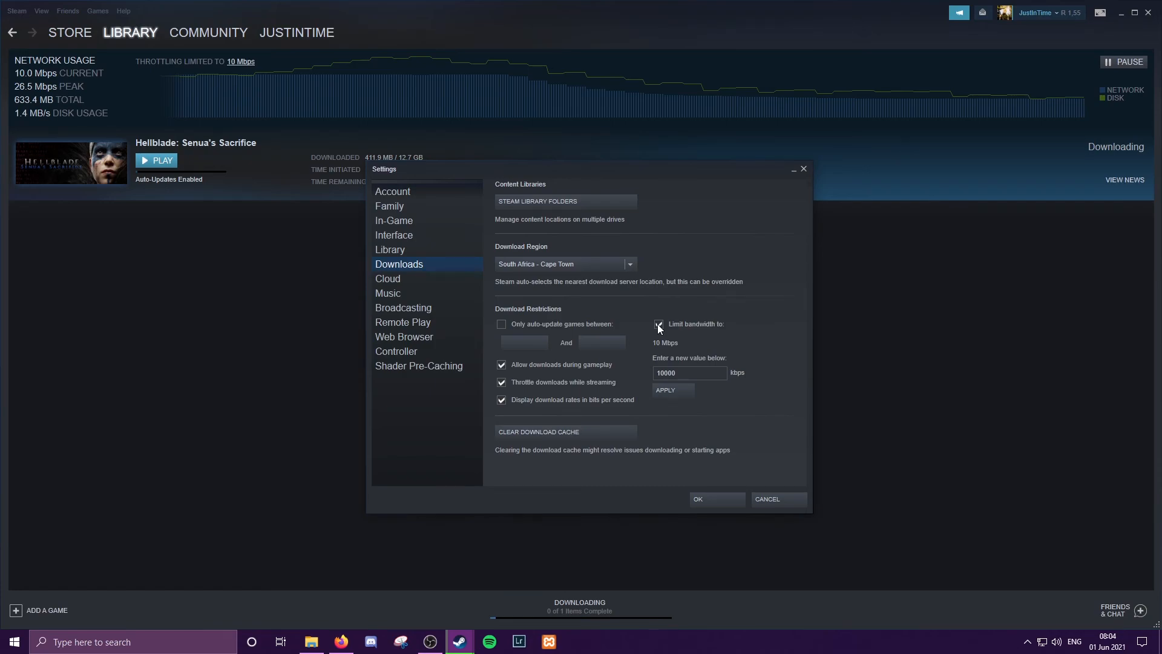
click(657, 325)
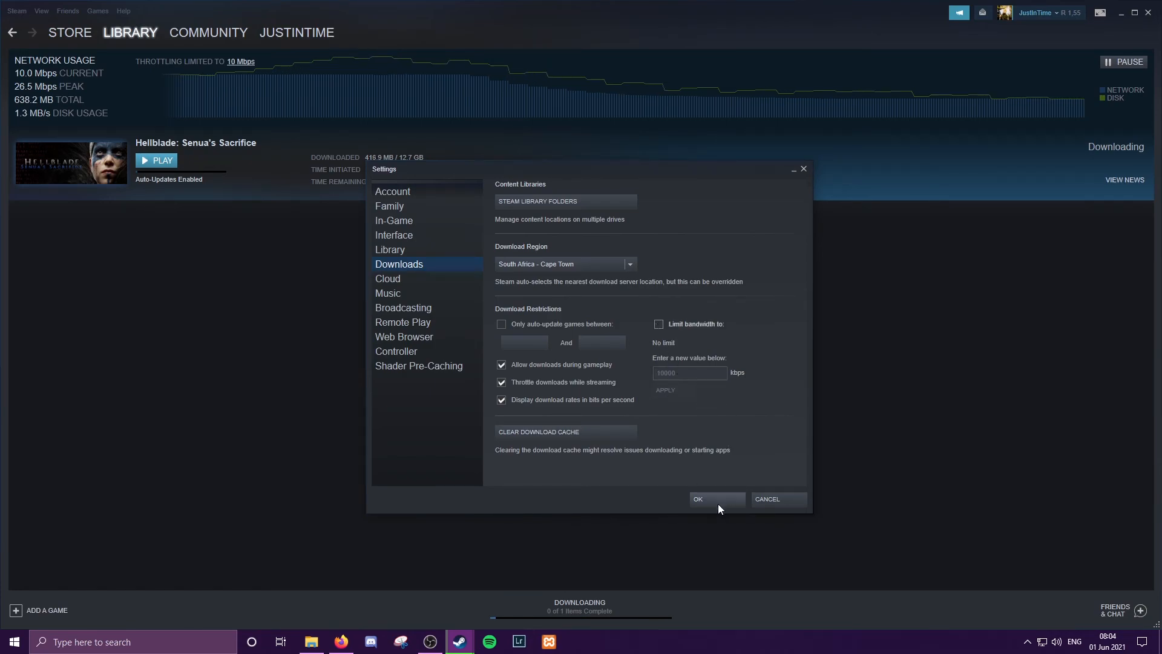
click(695, 497)
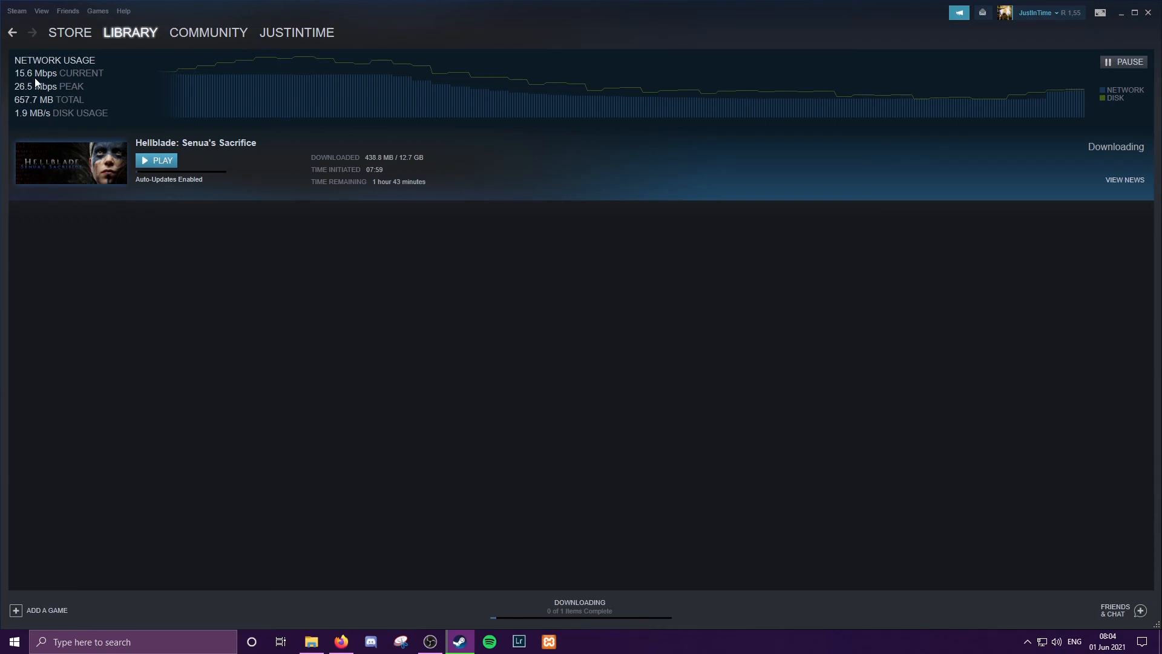
mouse_move(413, 29)
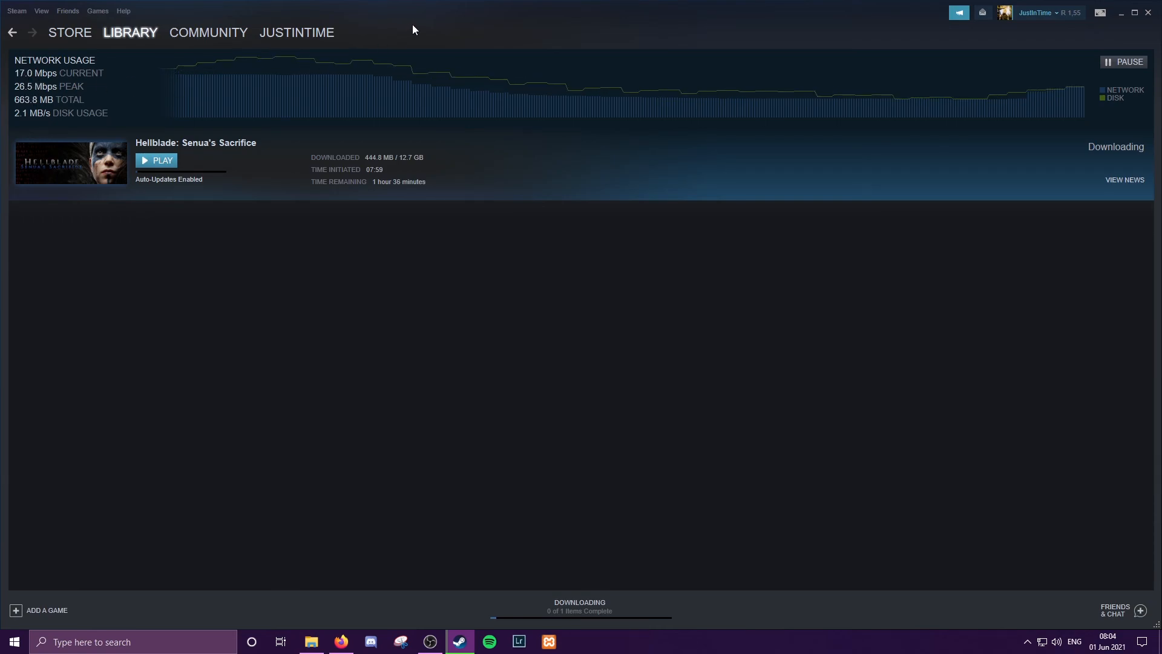